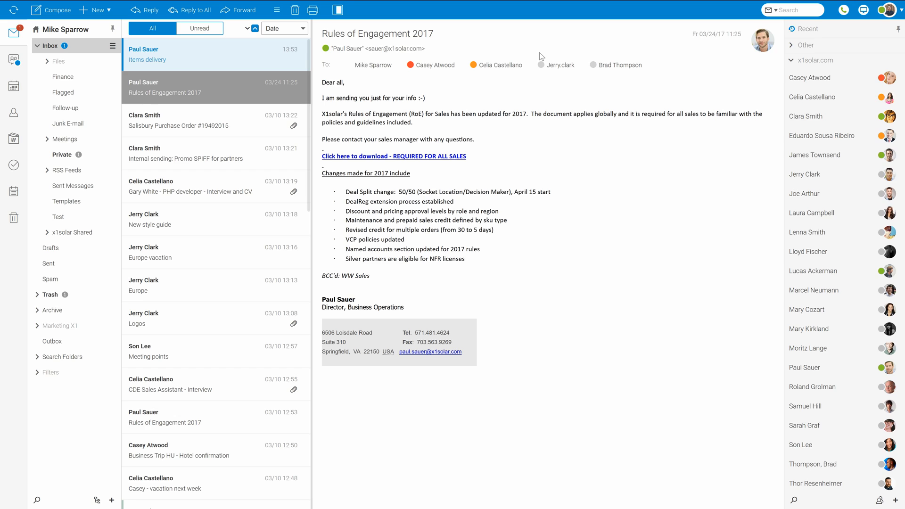
pyautogui.moveTo(13, 60)
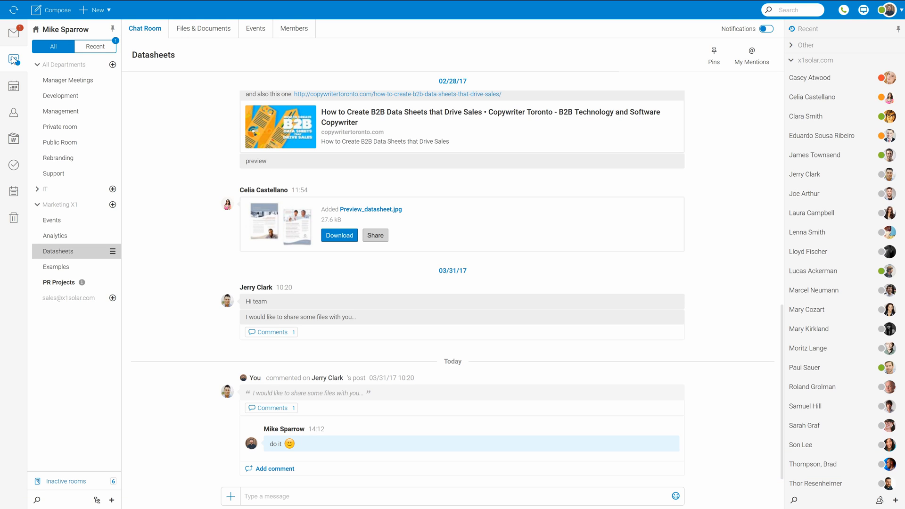
pyautogui.click(267, 495)
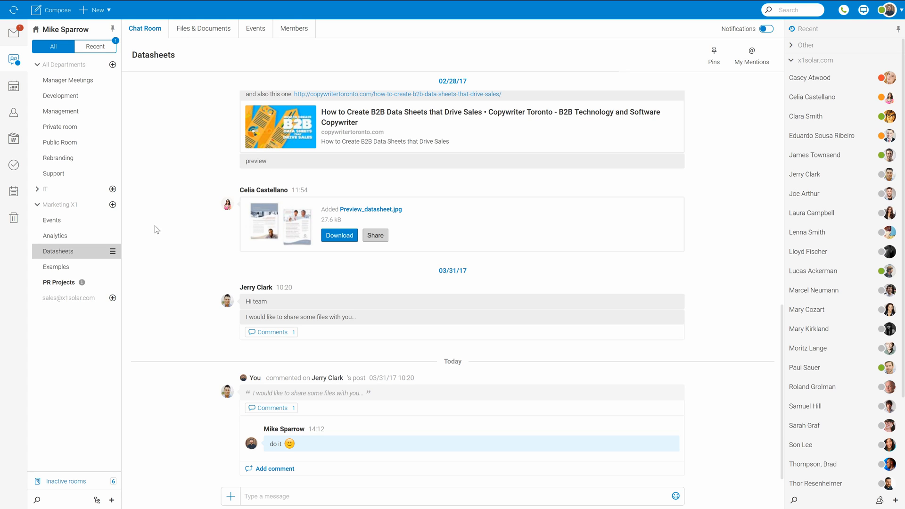
pyautogui.moveTo(68, 88)
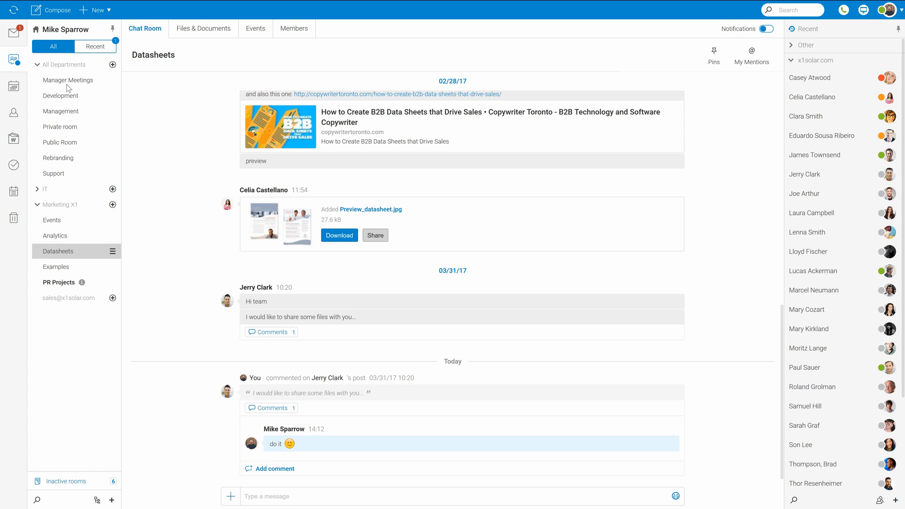
pyautogui.click(95, 46)
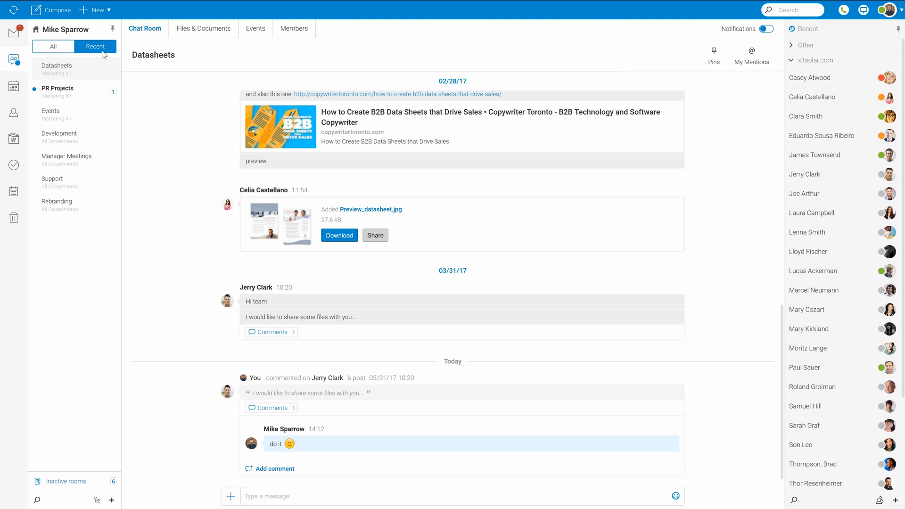
pyautogui.click(53, 46)
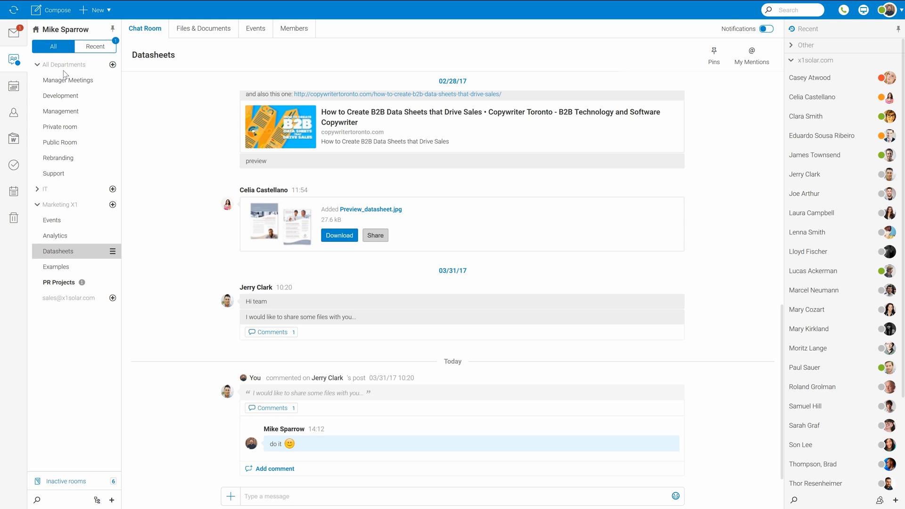
pyautogui.moveTo(47, 196)
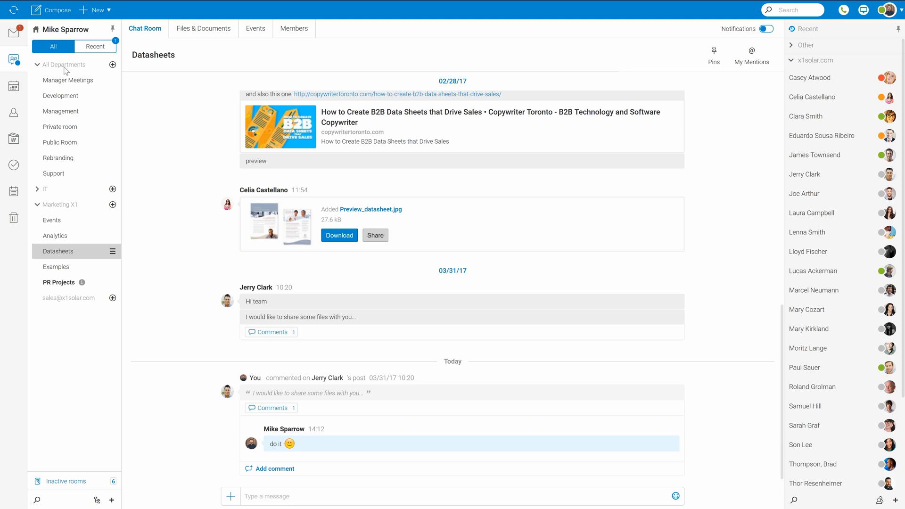
pyautogui.moveTo(71, 113)
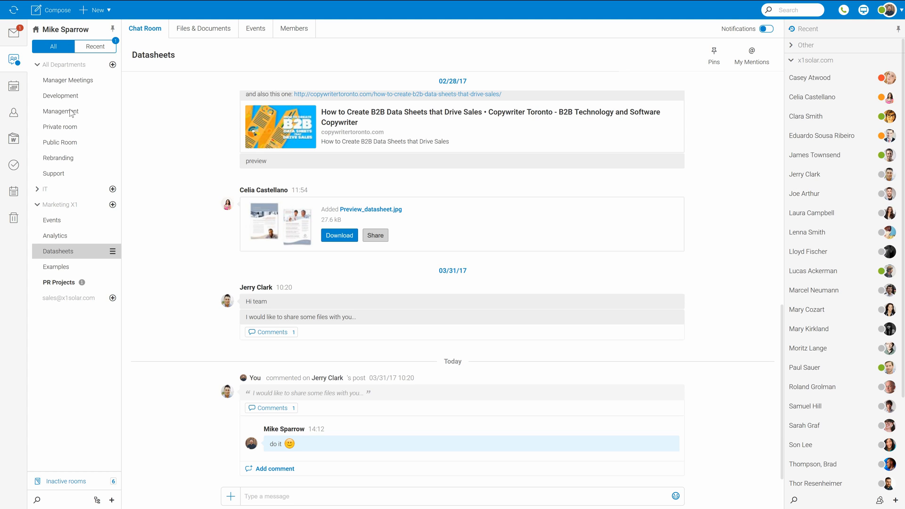
pyautogui.moveTo(68, 151)
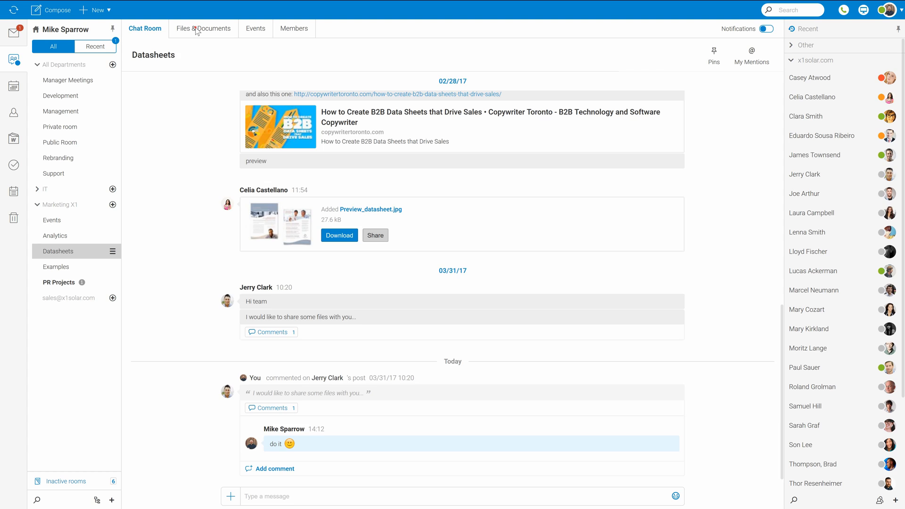
pyautogui.click(203, 28)
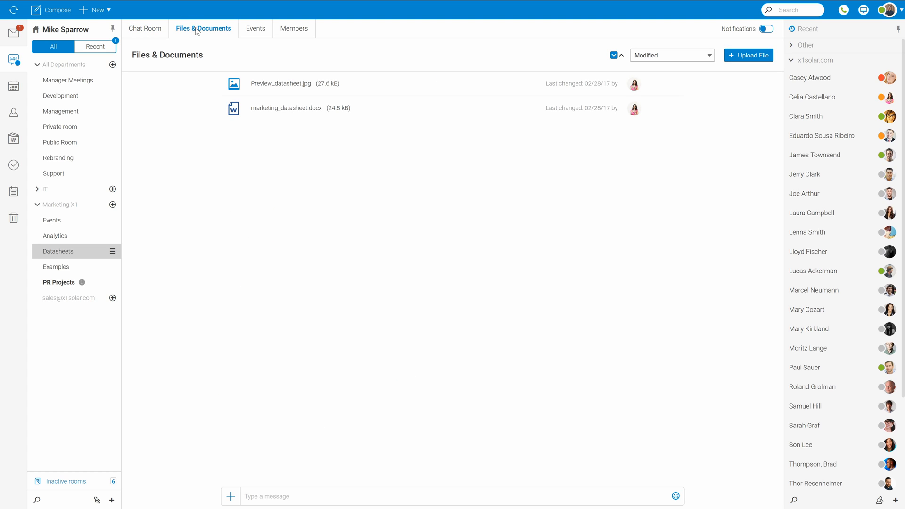
pyautogui.moveTo(251, 35)
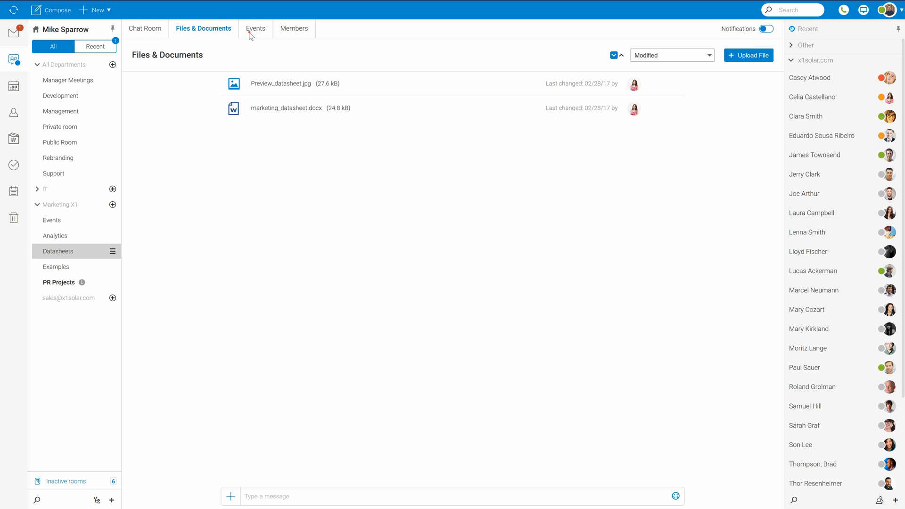
pyautogui.click(255, 28)
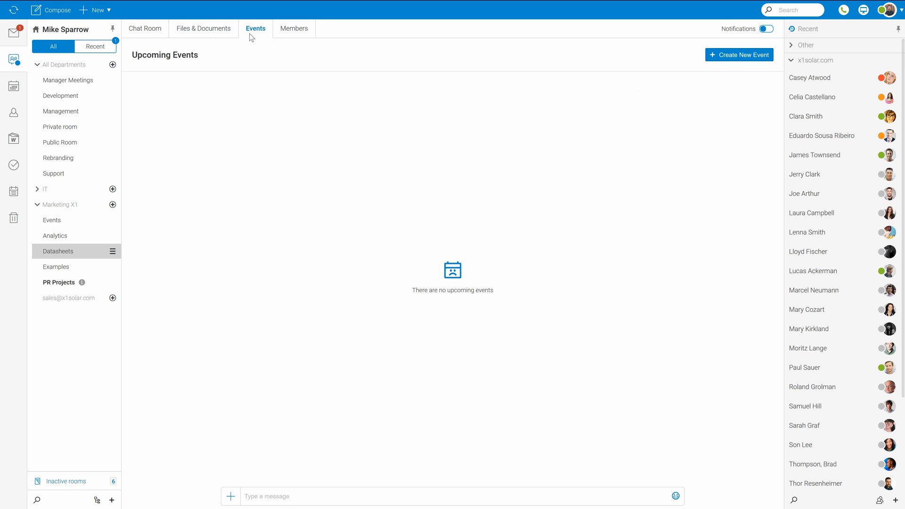
pyautogui.click(294, 28)
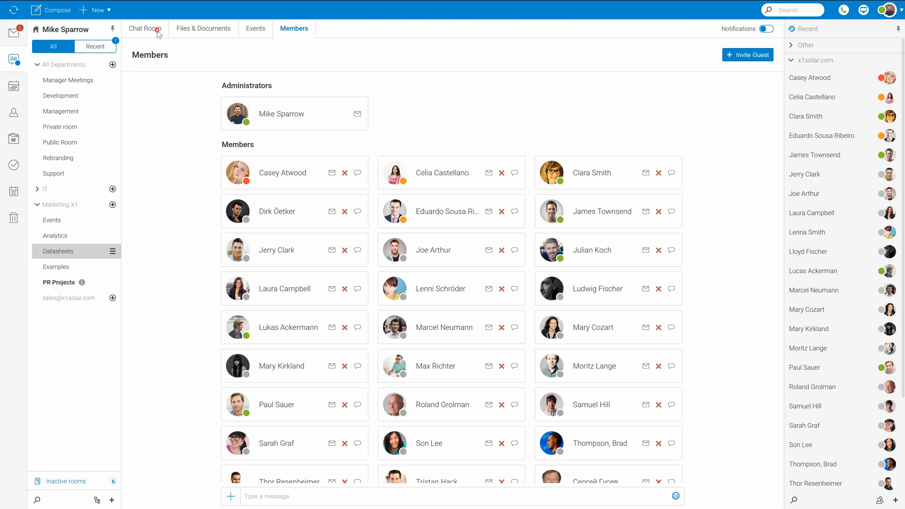
pyautogui.click(145, 29)
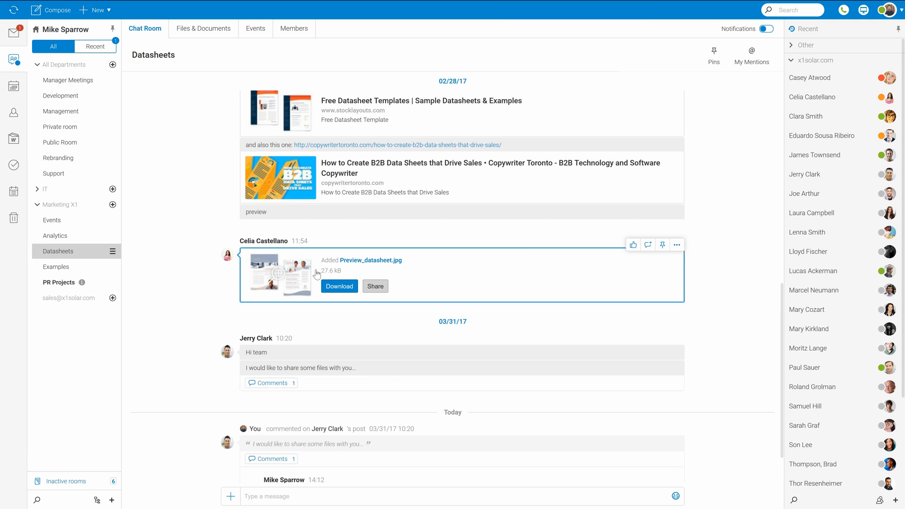
pyautogui.scroll(3)
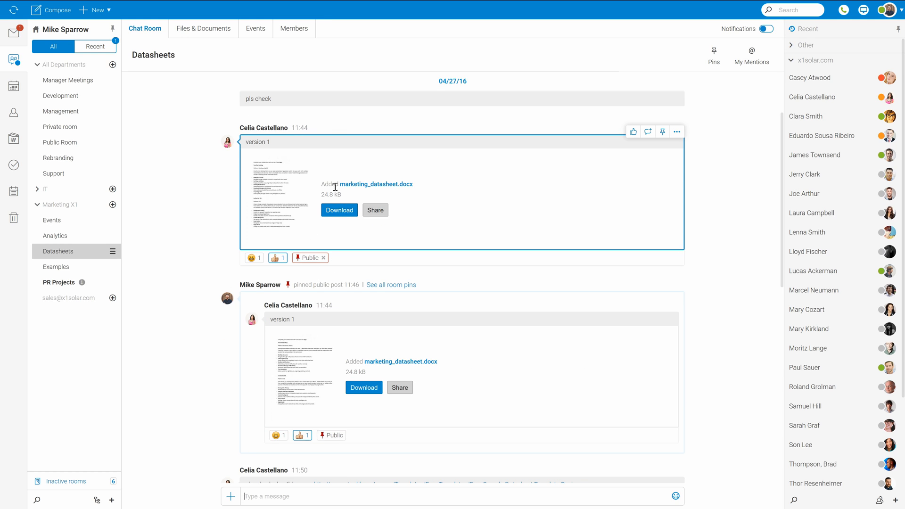
pyautogui.moveTo(385, 193)
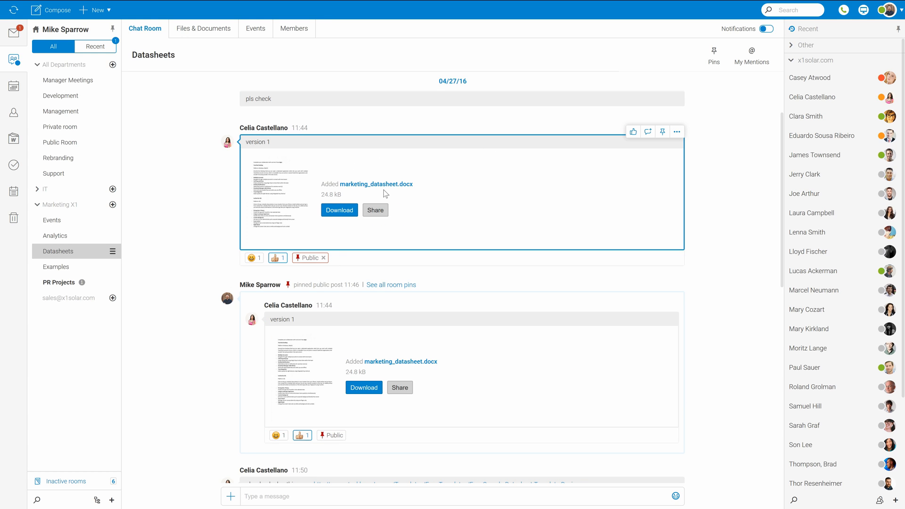
pyautogui.moveTo(632, 159)
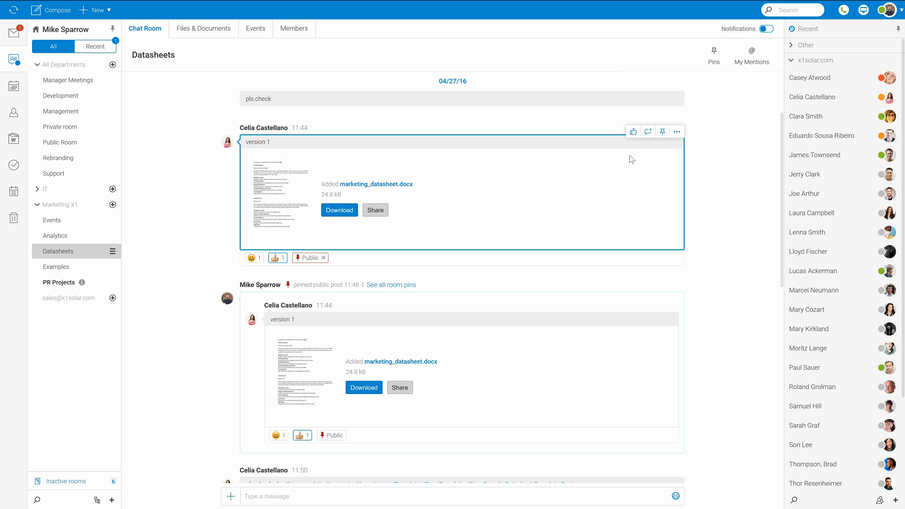
pyautogui.moveTo(647, 132)
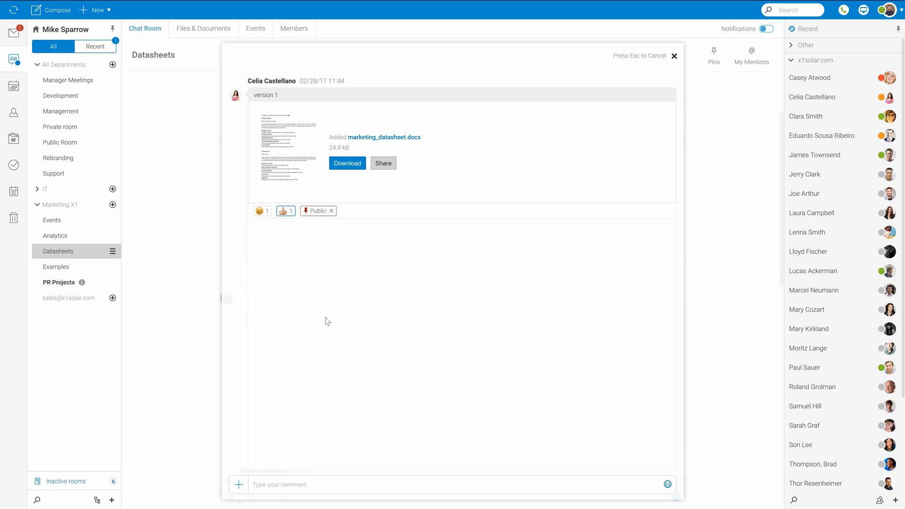
pyautogui.write('thank you')
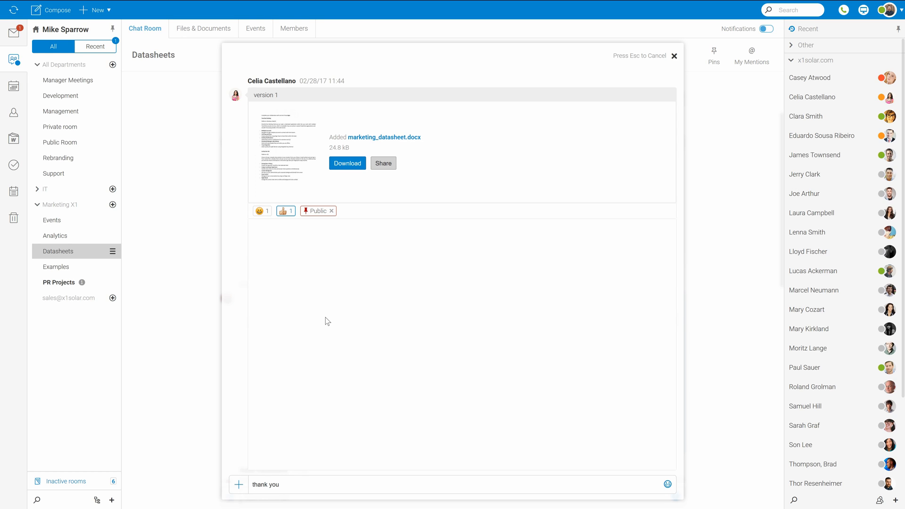
pyautogui.write('@')
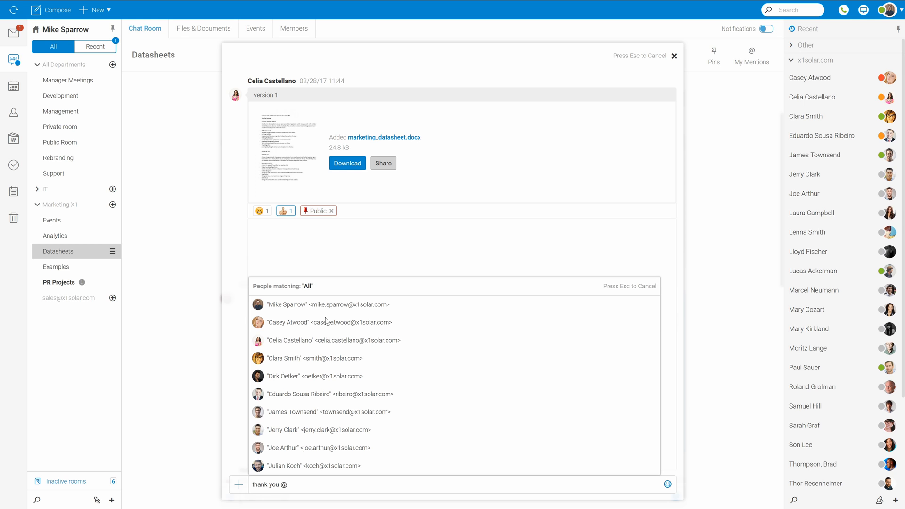
pyautogui.click(333, 340)
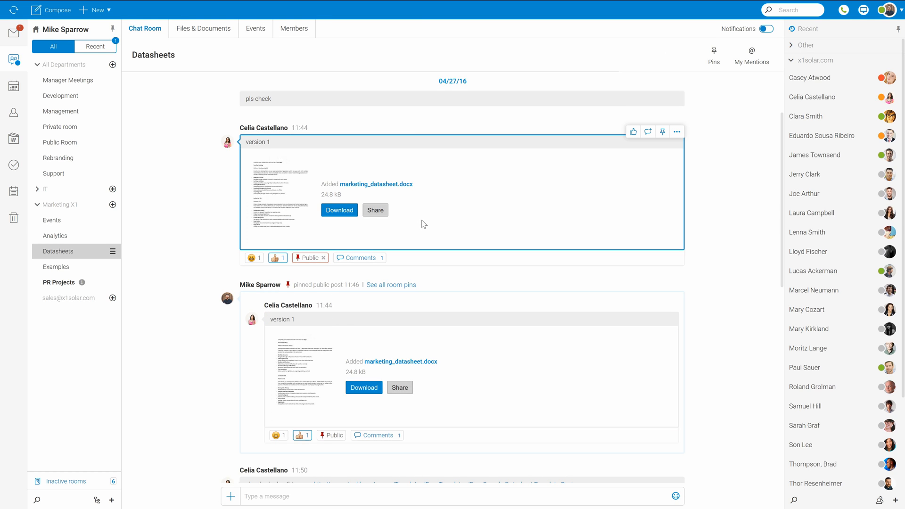
pyautogui.moveTo(633, 132)
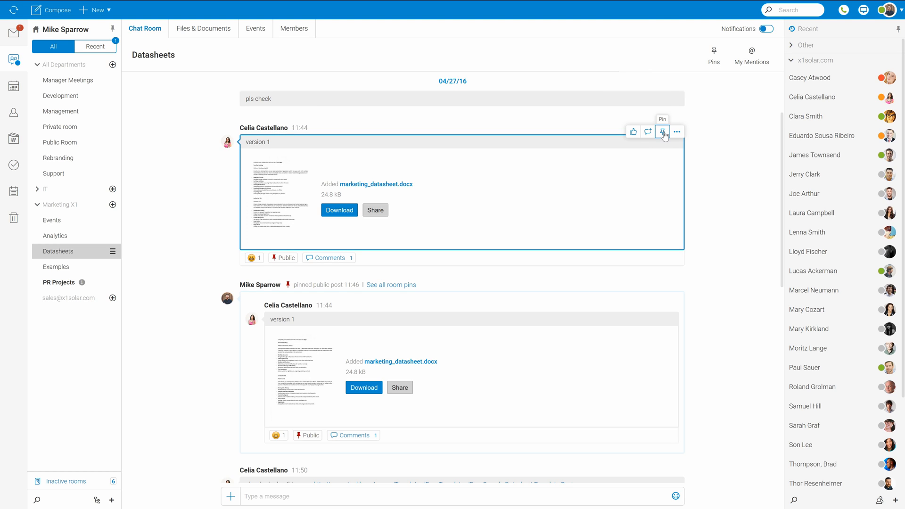
pyautogui.moveTo(690, 102)
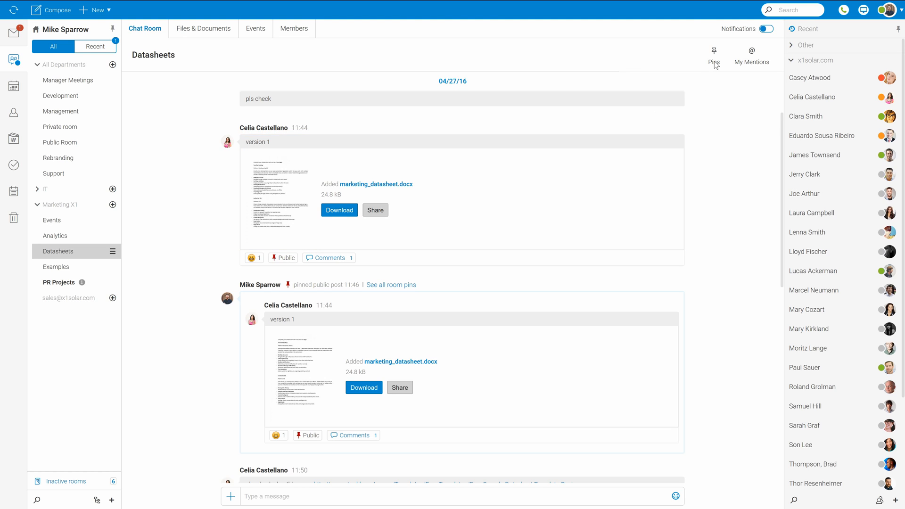
pyautogui.click(713, 52)
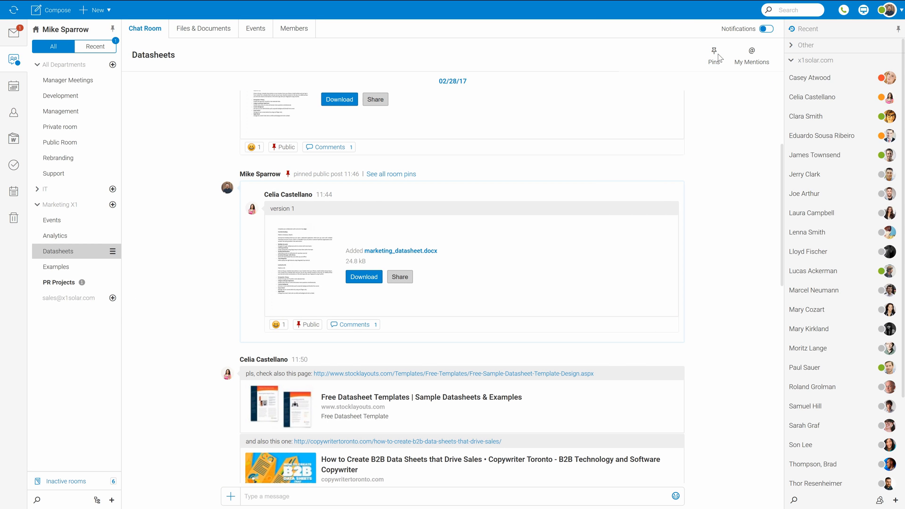
pyautogui.click(751, 55)
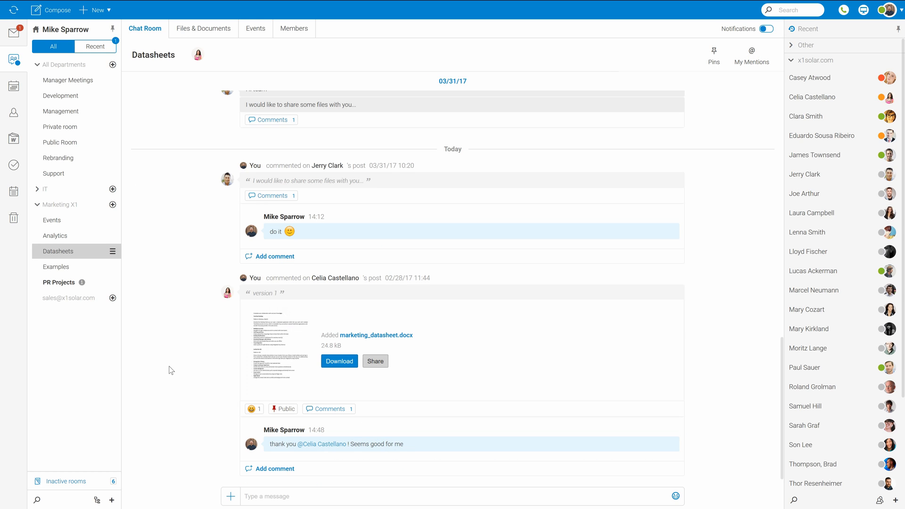
pyautogui.moveTo(224, 426)
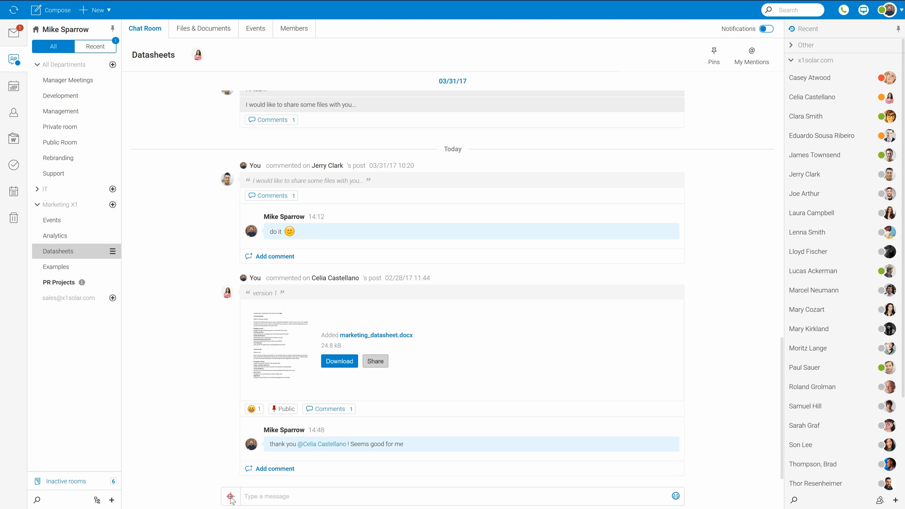
# Step: Reveal the + add menu beside the message box with its new-document and share-file choices
pyautogui.click(230, 496)
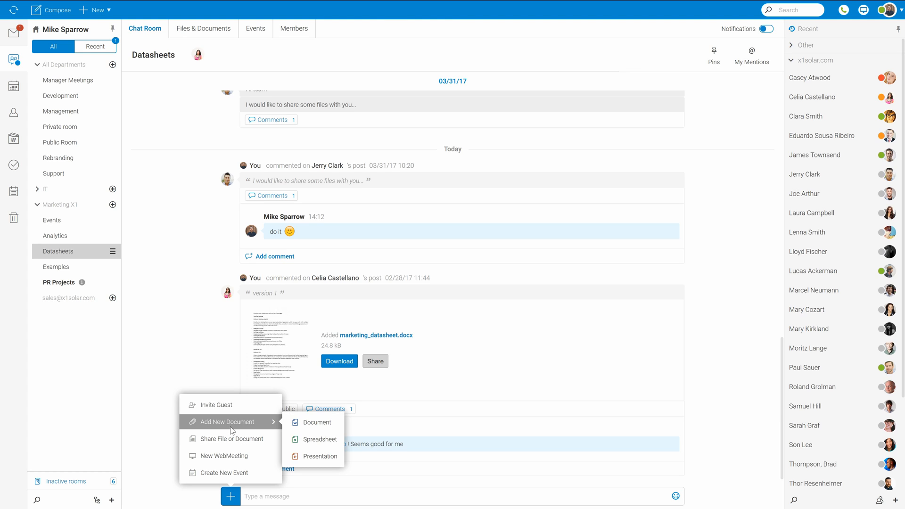
pyautogui.moveTo(229, 438)
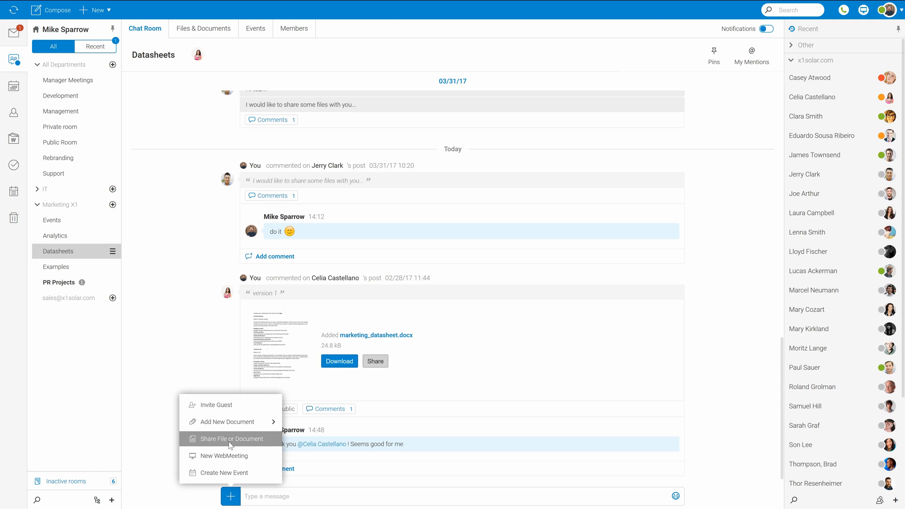
pyautogui.moveTo(230, 455)
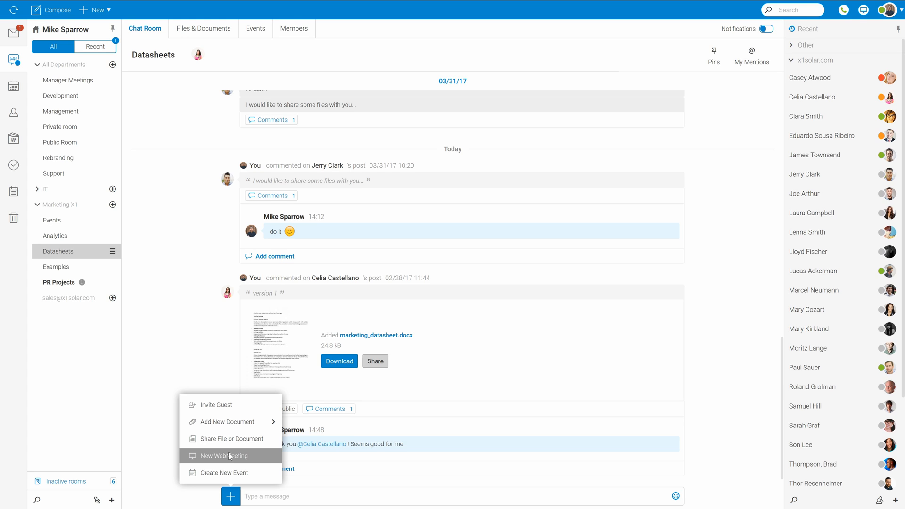
pyautogui.moveTo(225, 472)
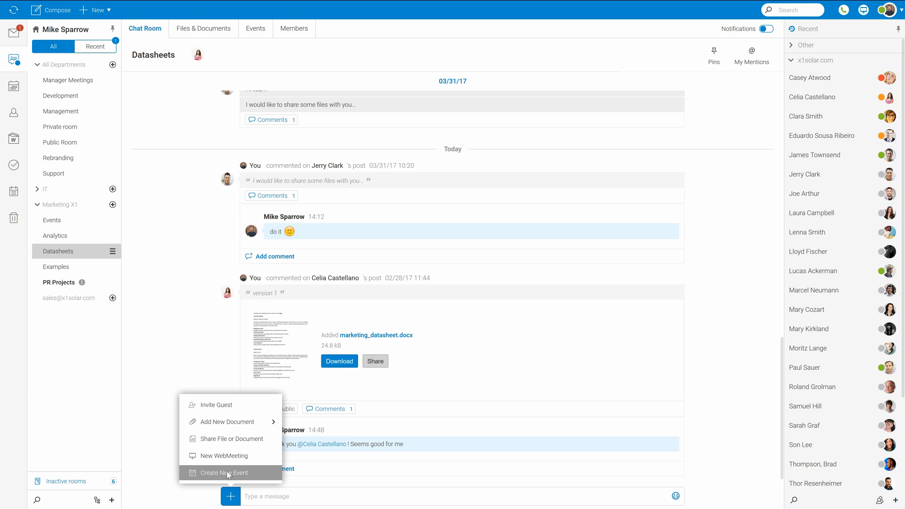
pyautogui.moveTo(233, 455)
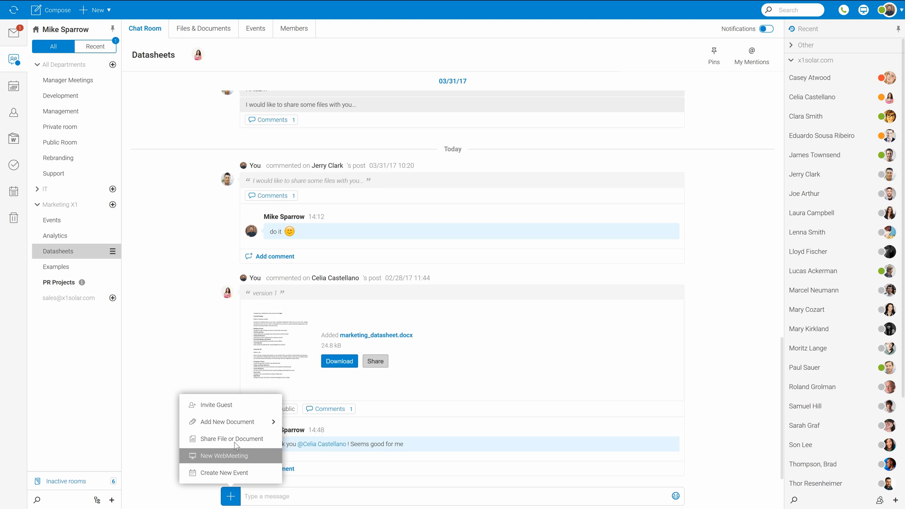
pyautogui.moveTo(234, 438)
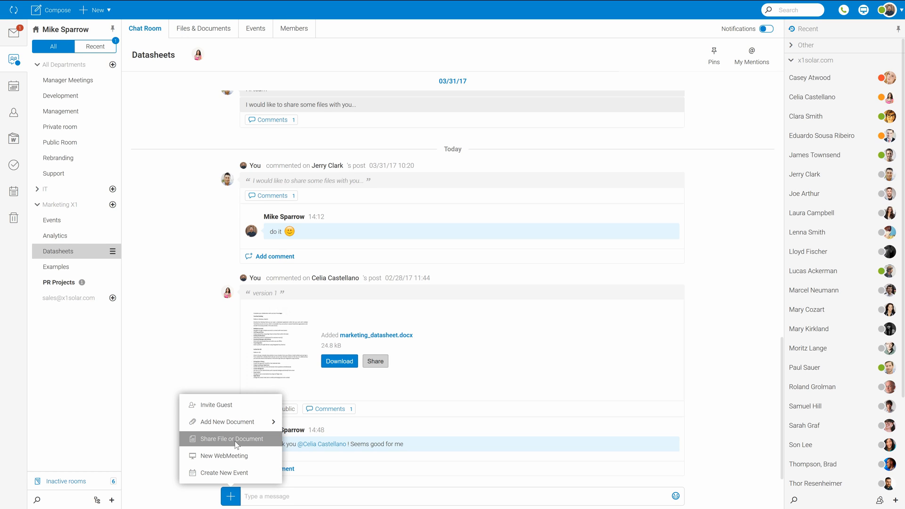
# Step: Share modernDesign.pptx from Files & Documents with a note about the new presentation template
pyautogui.click(232, 438)
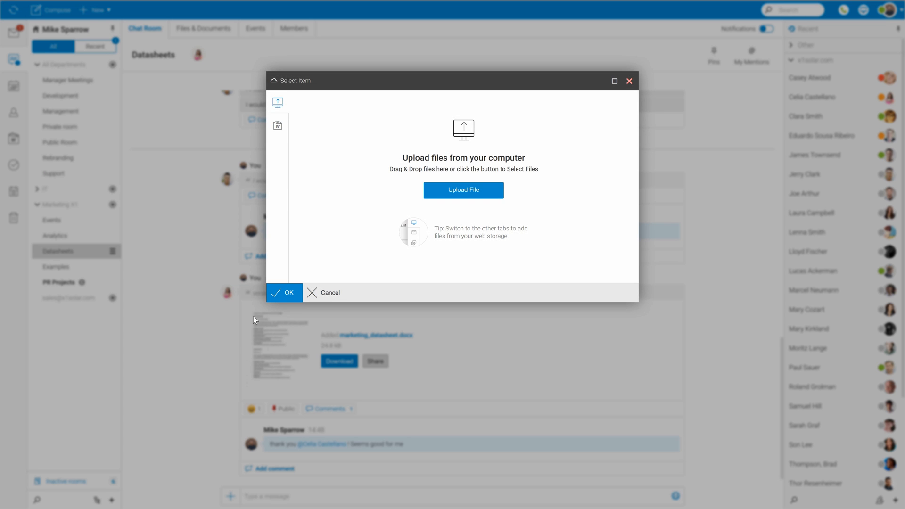
pyautogui.click(277, 126)
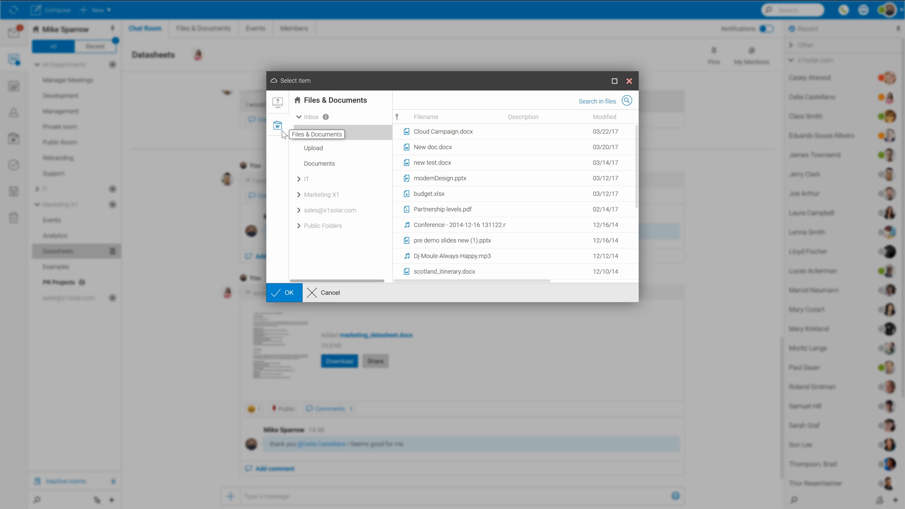
pyautogui.click(440, 178)
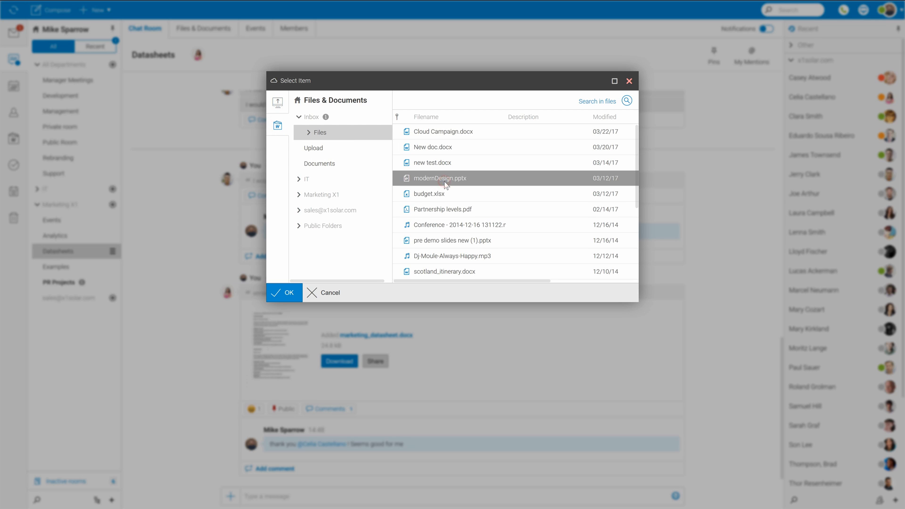
pyautogui.click(290, 292)
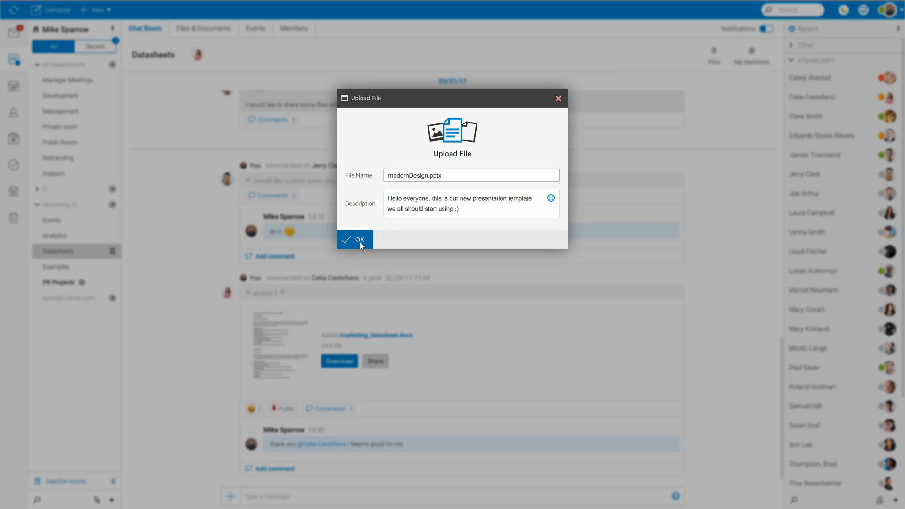
pyautogui.click(354, 238)
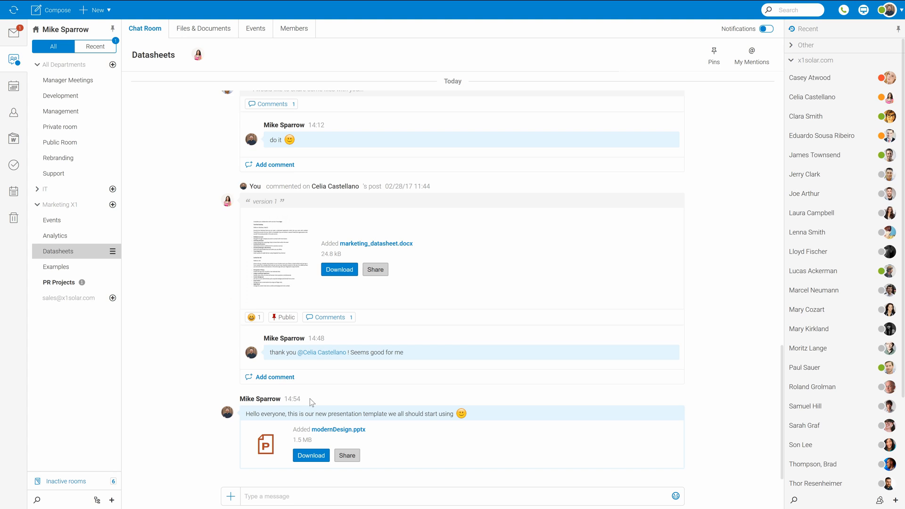
pyautogui.moveTo(310, 402)
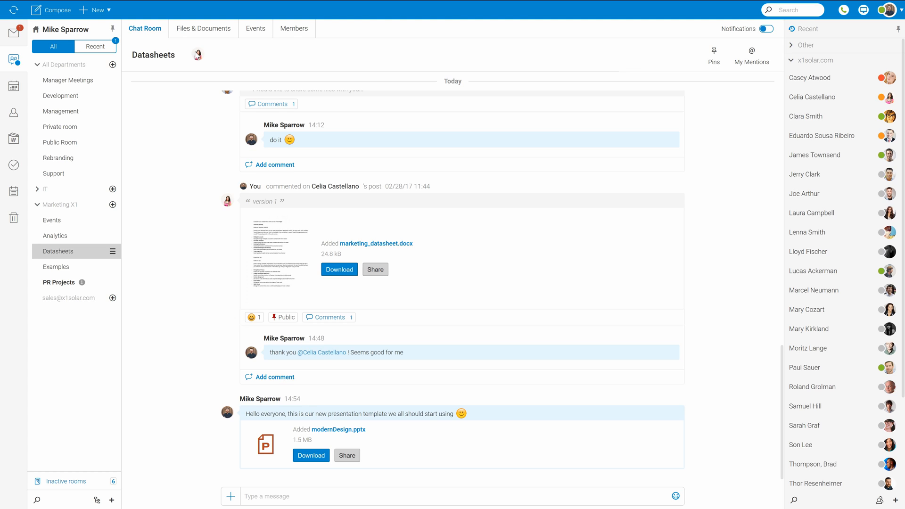
pyautogui.moveTo(197, 55)
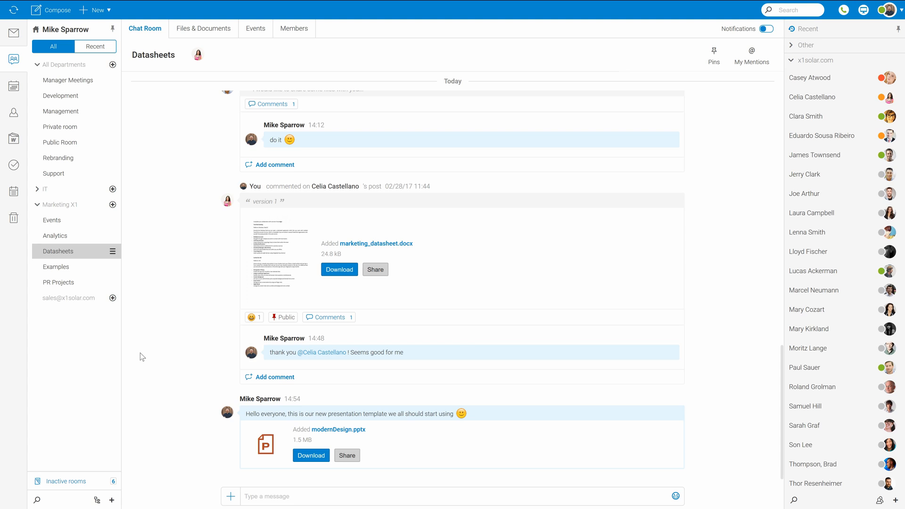
pyautogui.moveTo(85, 242)
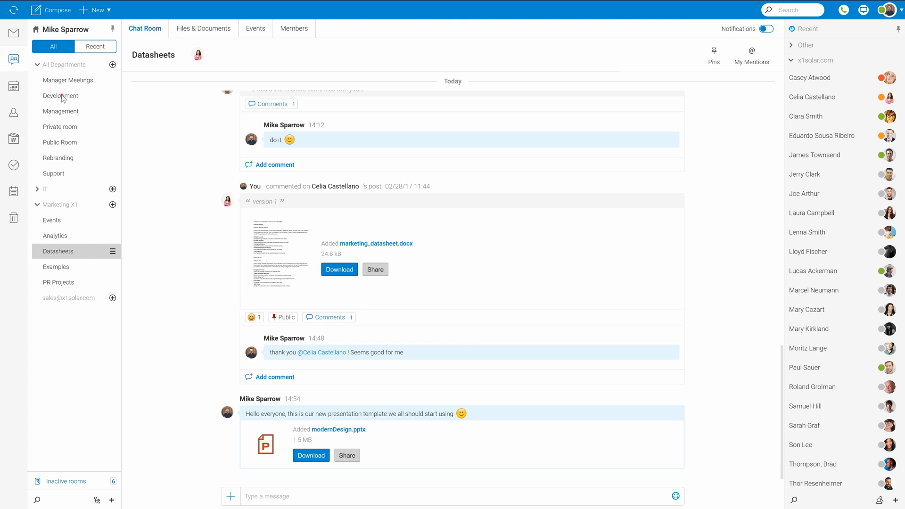
# Step: Set Other Income's actual to 6500 in budget.xlsx, bringing Total Income to 12,000
pyautogui.click(60, 95)
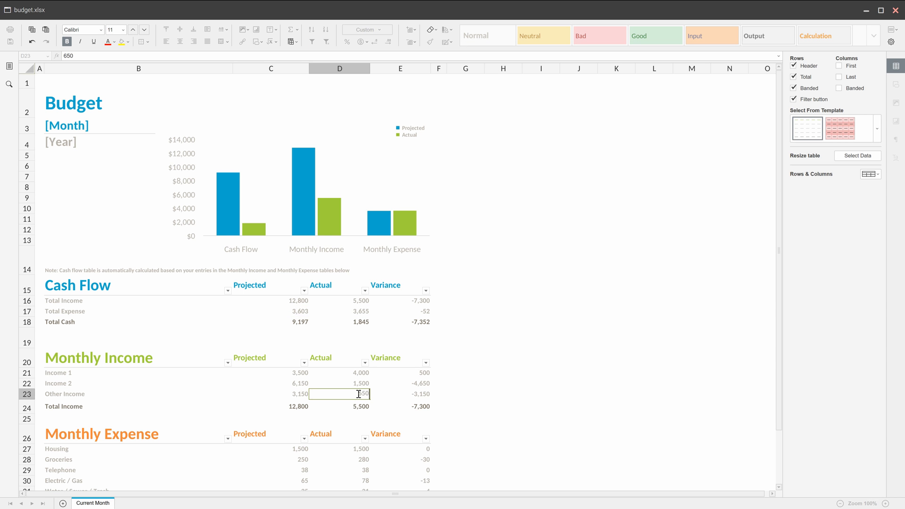
pyautogui.write('6500')
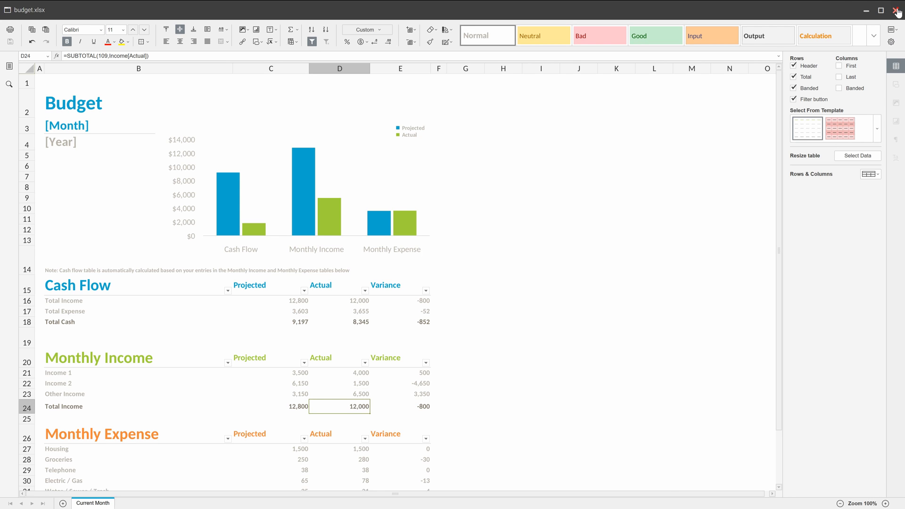